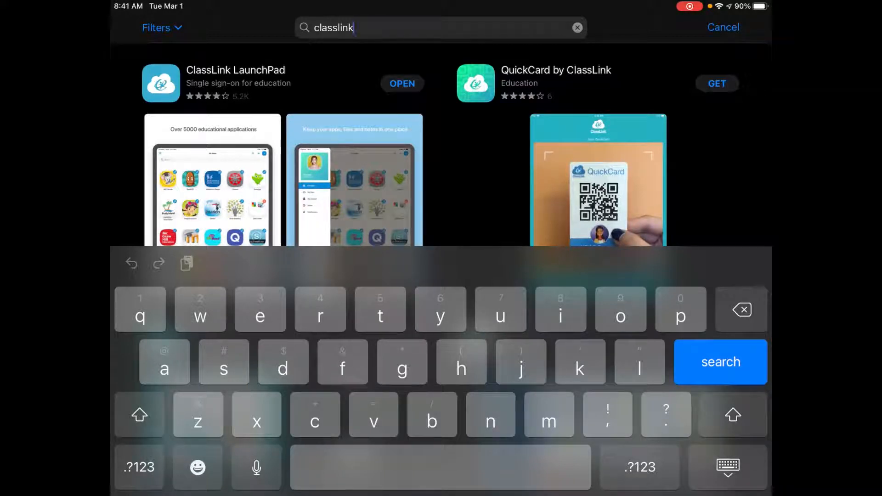
# View the ClassLink LaunchPad product page from the 'classlink' search results
pyautogui.click(234, 83)
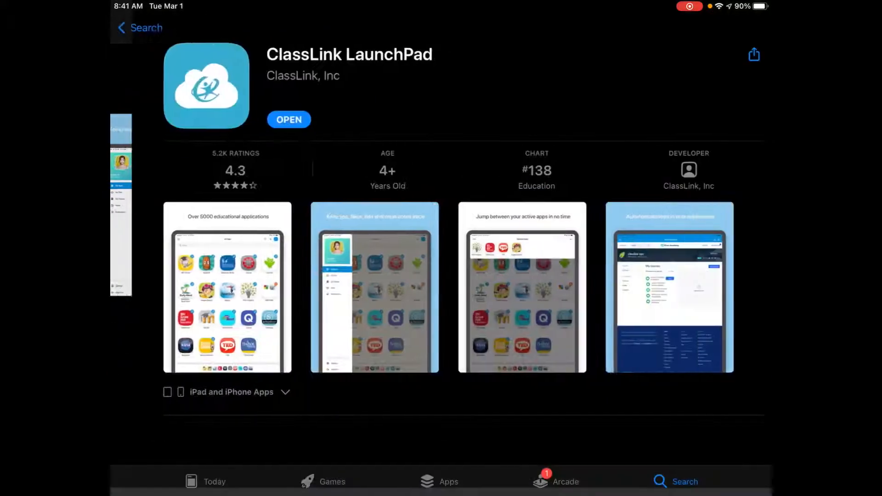
pyautogui.scroll(-3)
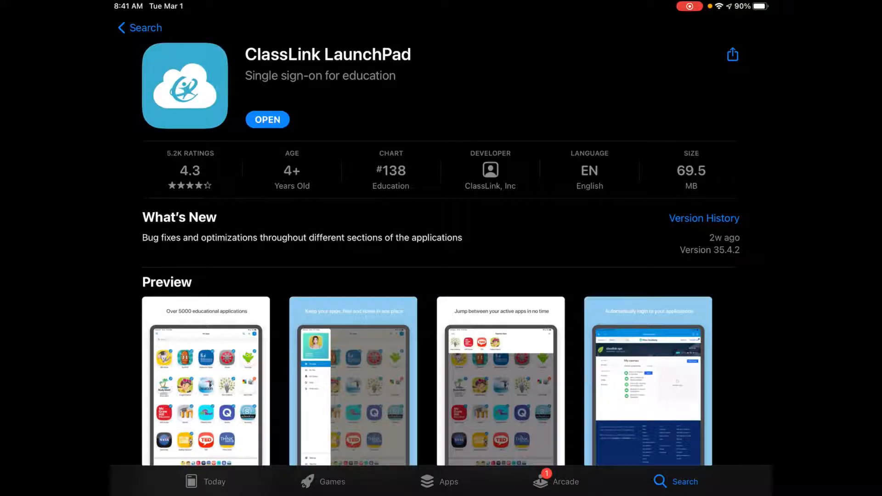
# Launch LaunchPad and search districts for 'kl', choosing the Klein suggestion
pyautogui.click(267, 119)
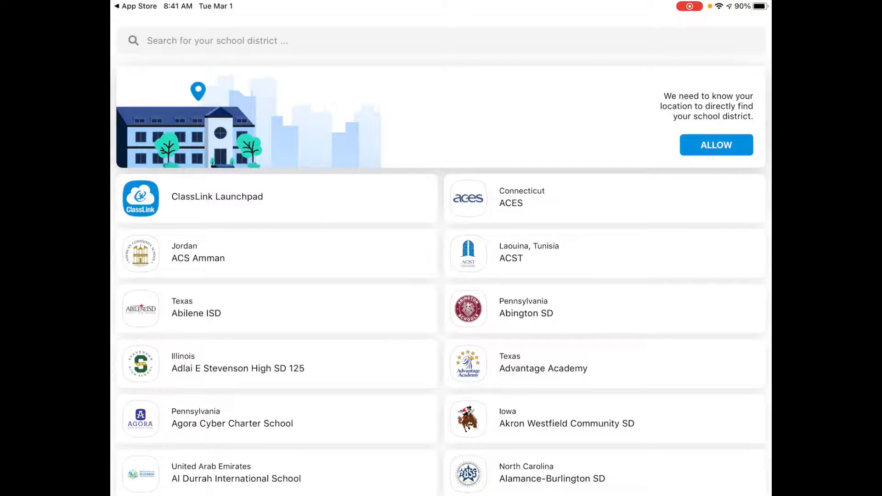
pyautogui.write('kl')
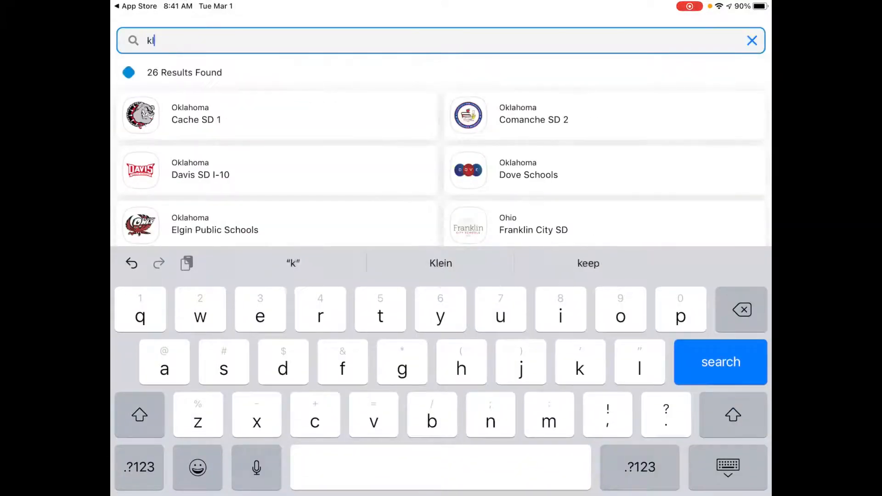
pyautogui.click(440, 263)
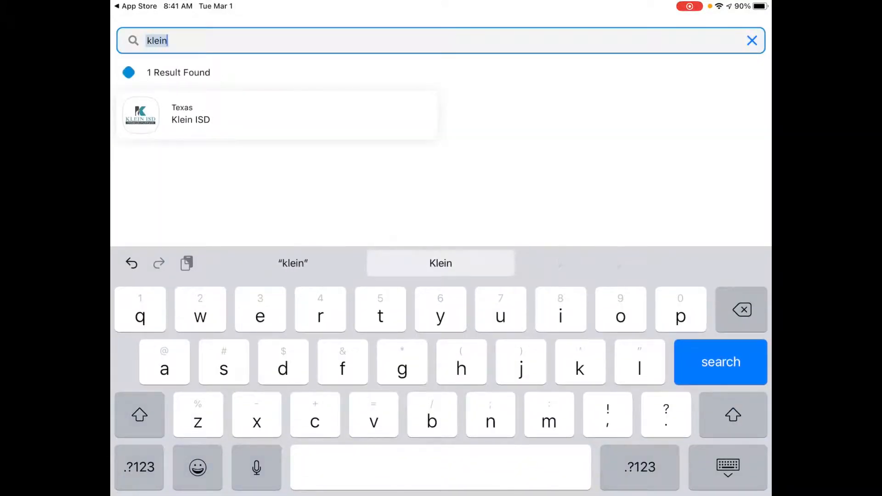
# Select Klein ISD, enter credentials and sign in to reach My Apps
pyautogui.click(191, 115)
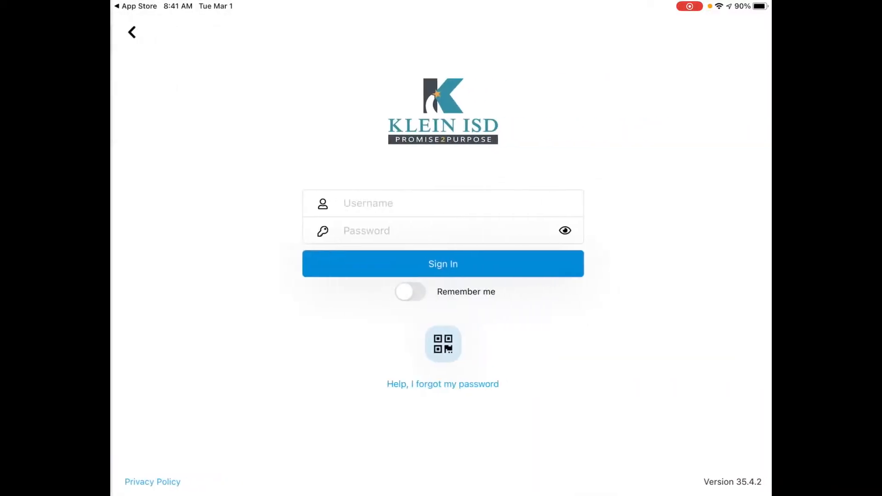
pyautogui.click(441, 203)
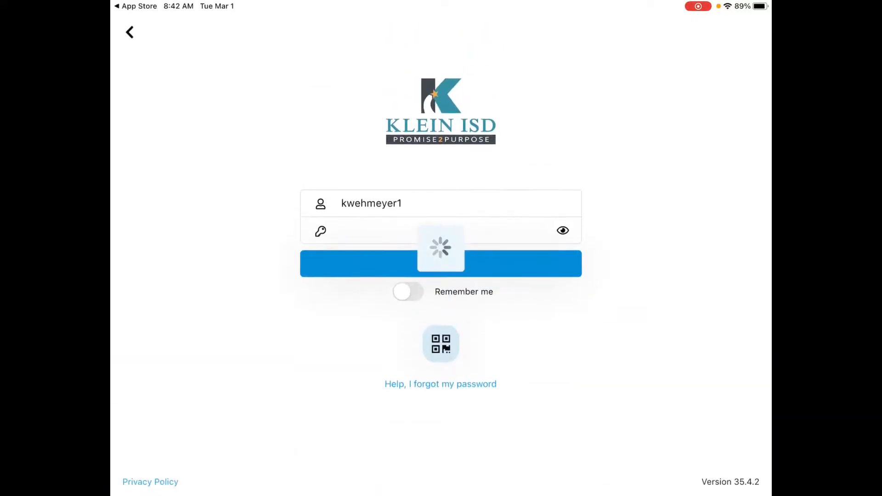
pyautogui.click(440, 263)
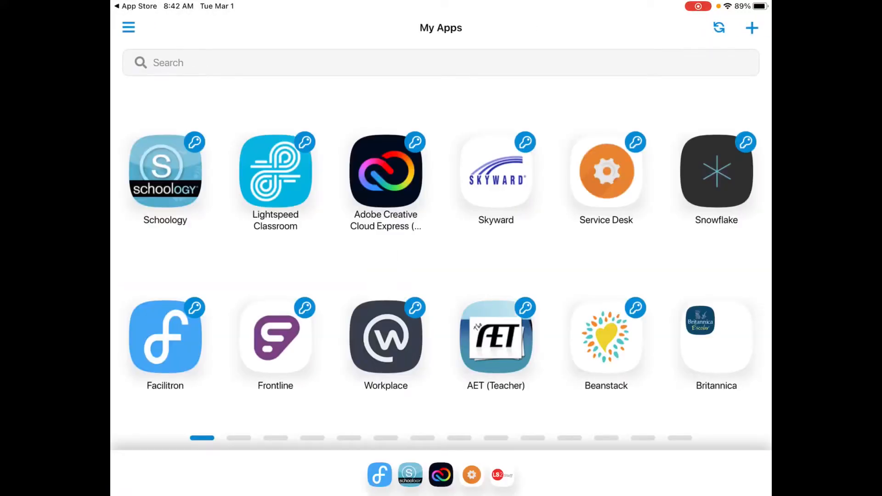